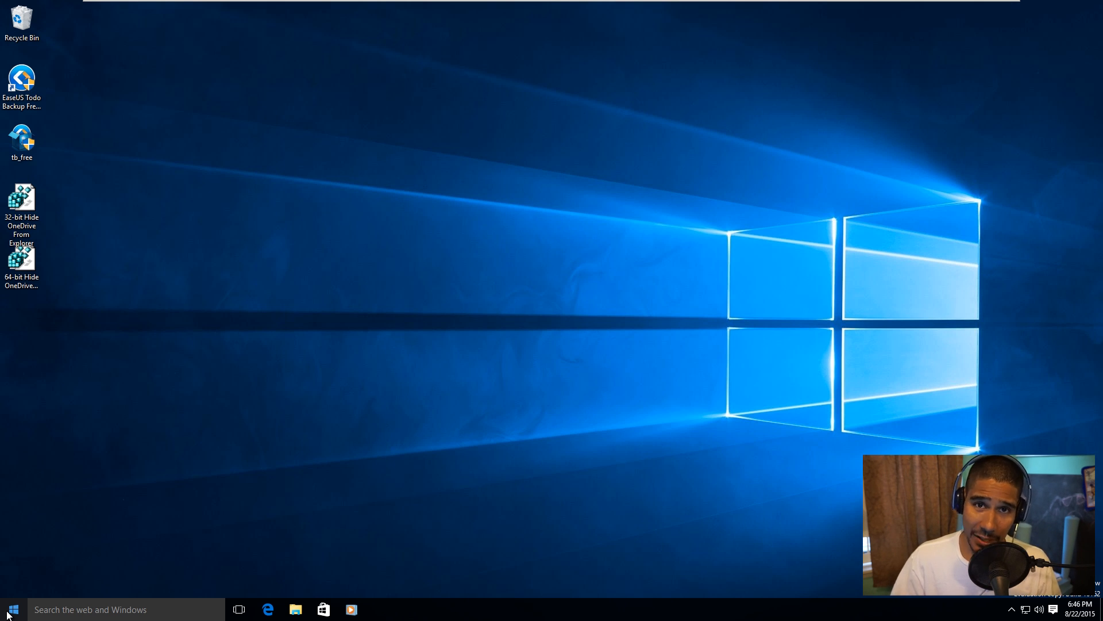
# - Launch the Registry Editor from the Run dialog and allow it to open
pyautogui.rightClick(11, 610)
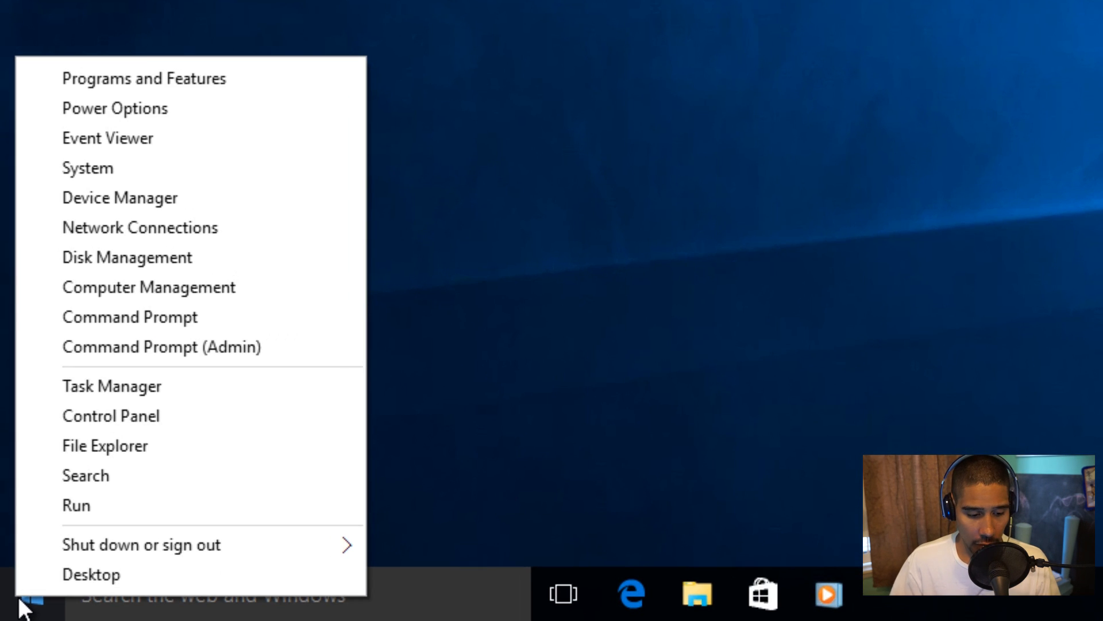
pyautogui.click(76, 505)
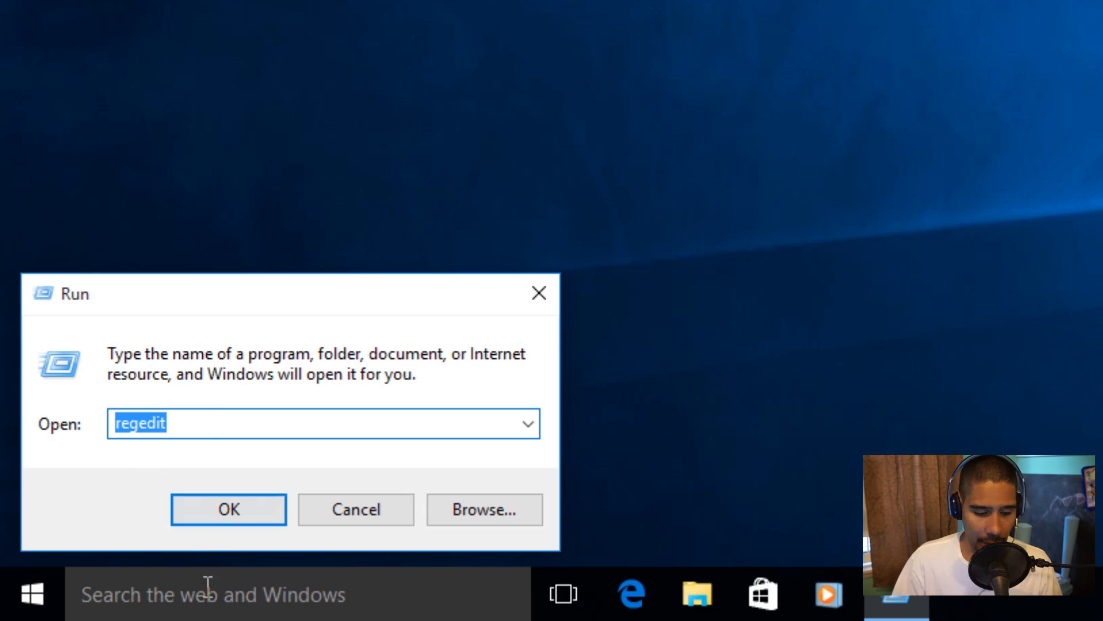
pyautogui.click(227, 509)
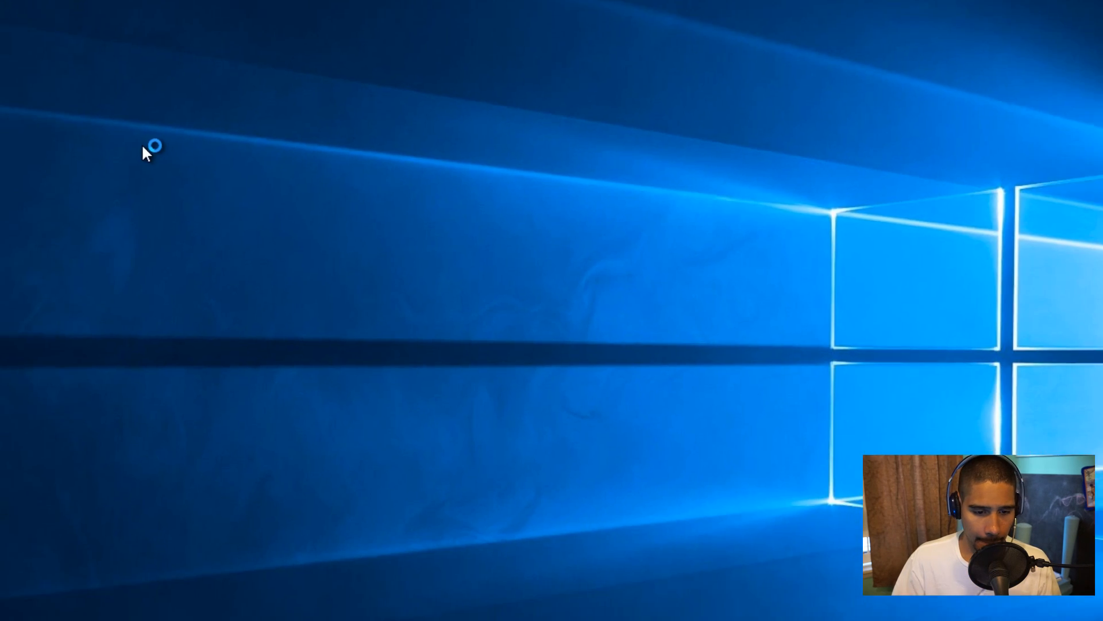
pyautogui.click(380, 609)
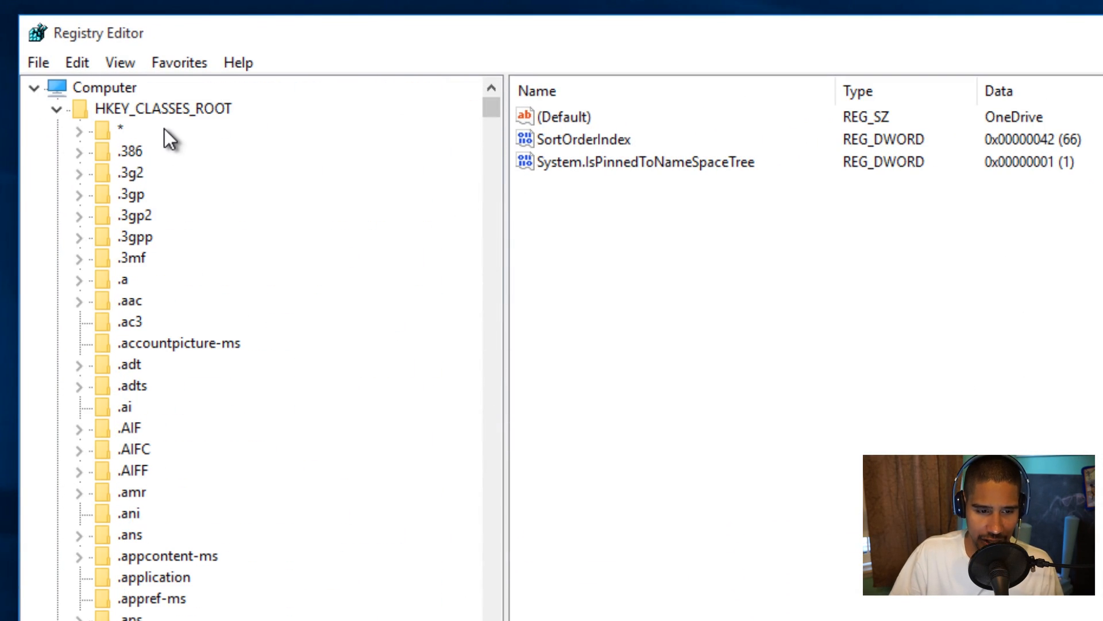
pyautogui.moveTo(304, 197)
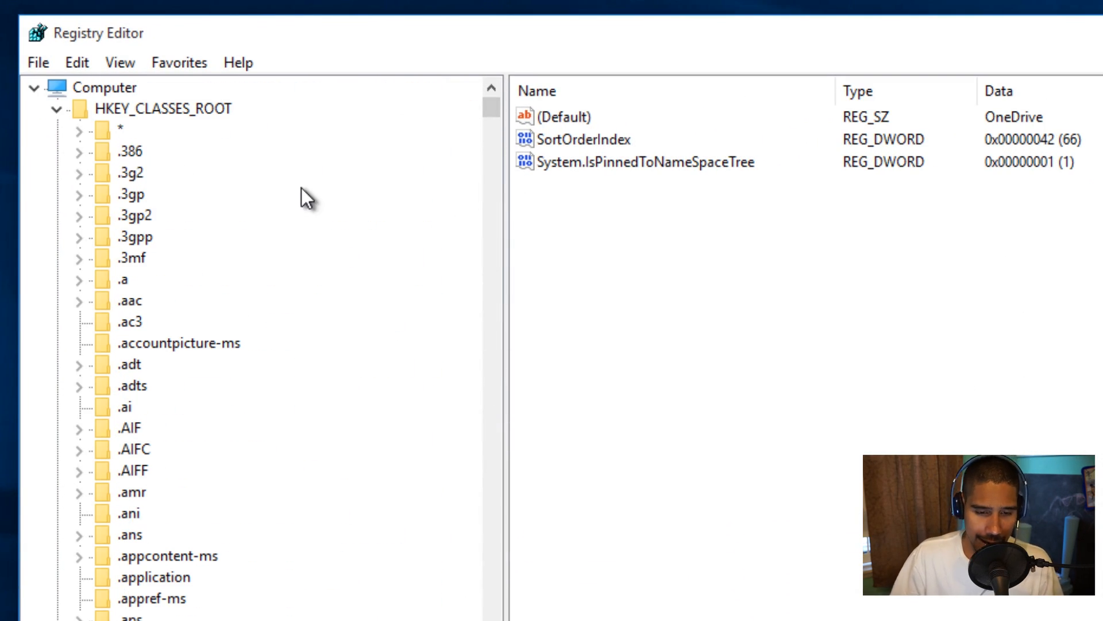
pyautogui.moveTo(306, 200)
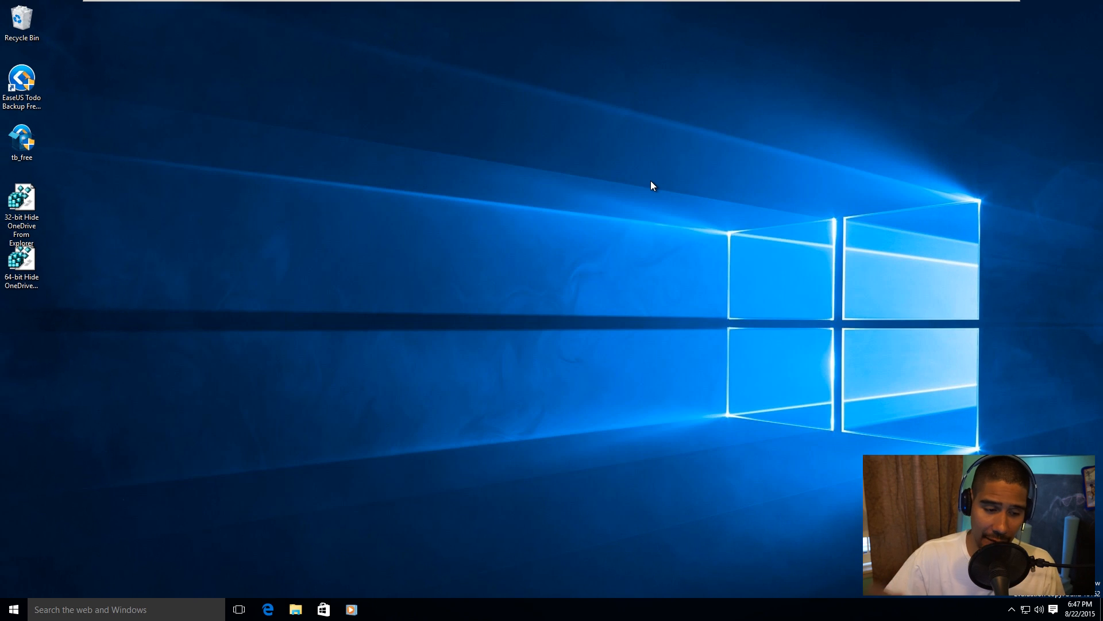
# - View the 32-bit Hide OneDrive From Explorer .reg file in Notepad and select its OneDrive CLSID GUID
pyautogui.moveTo(21, 212); pyautogui.dragTo(325, 215)
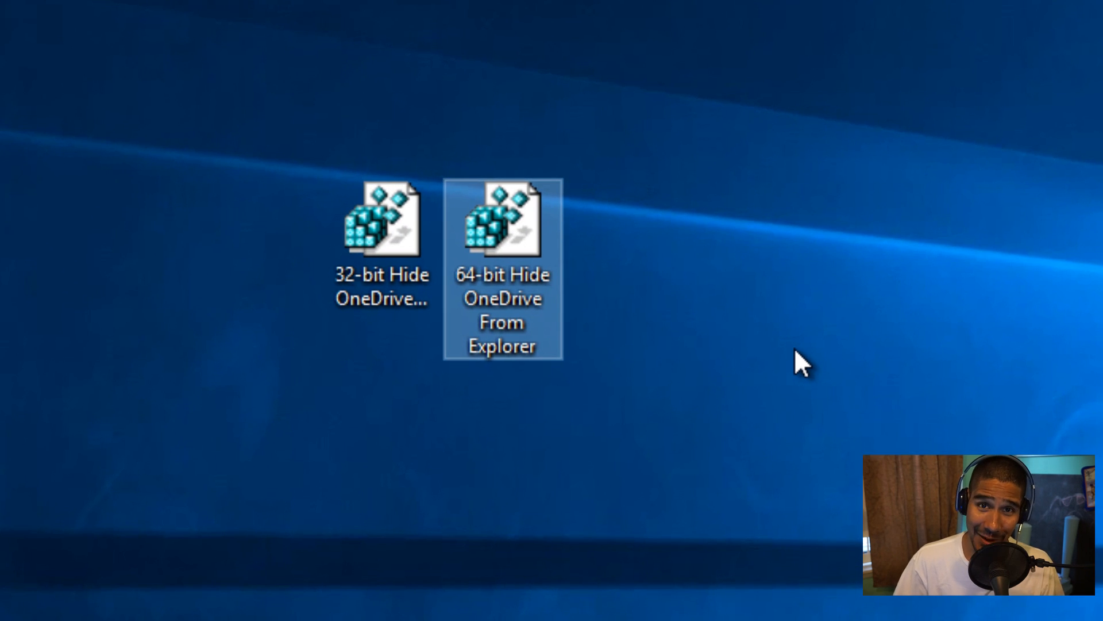
pyautogui.click(382, 222)
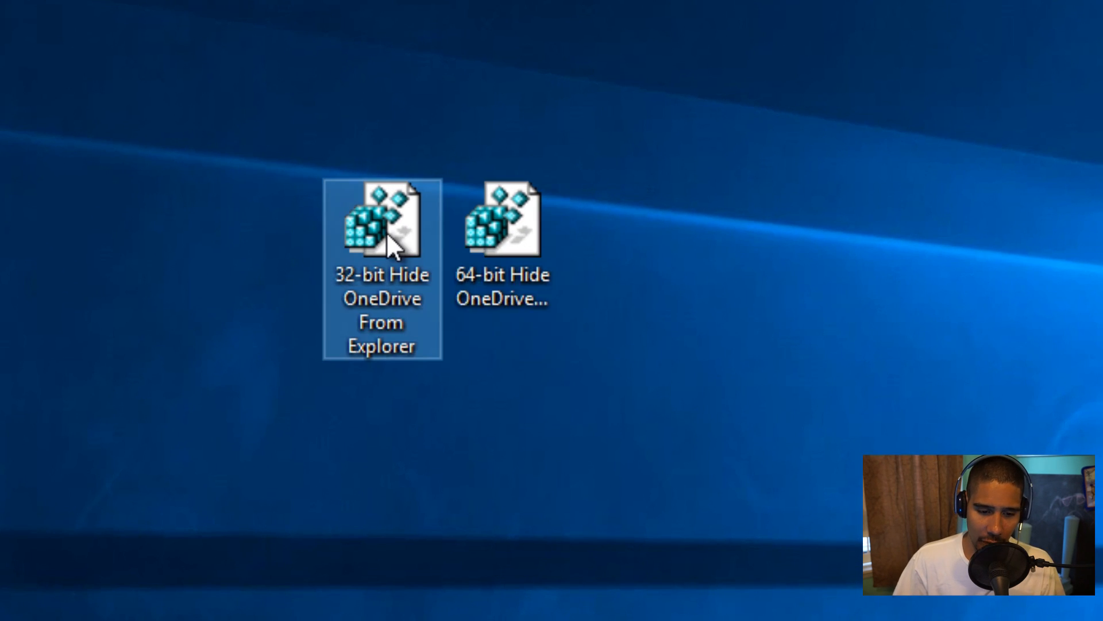
pyautogui.doubleClick(382, 222)
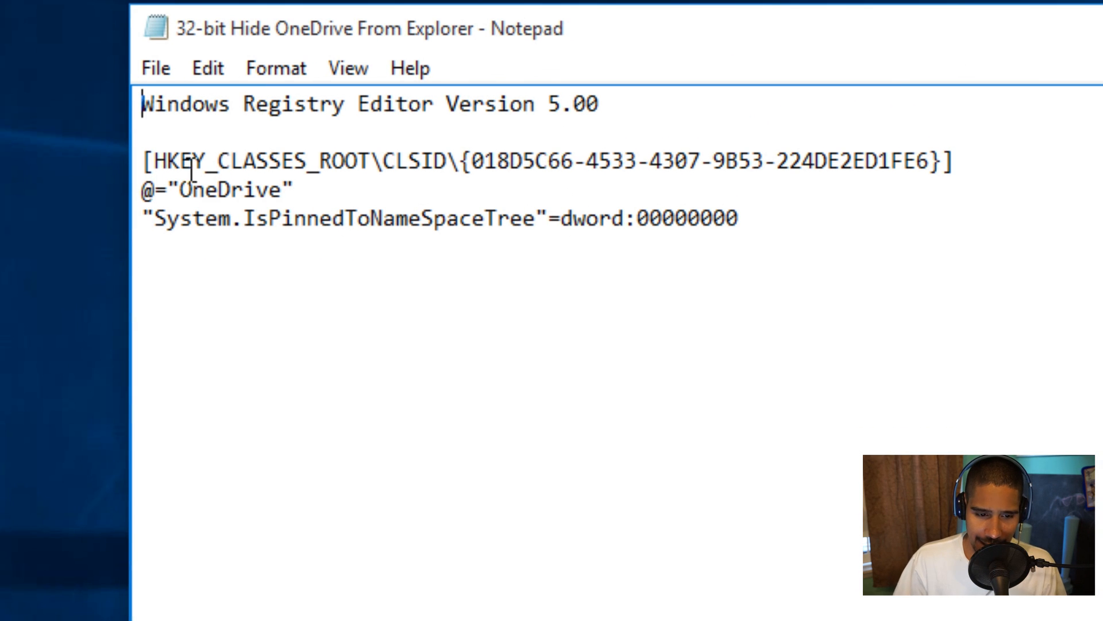
pyautogui.moveTo(266, 163)
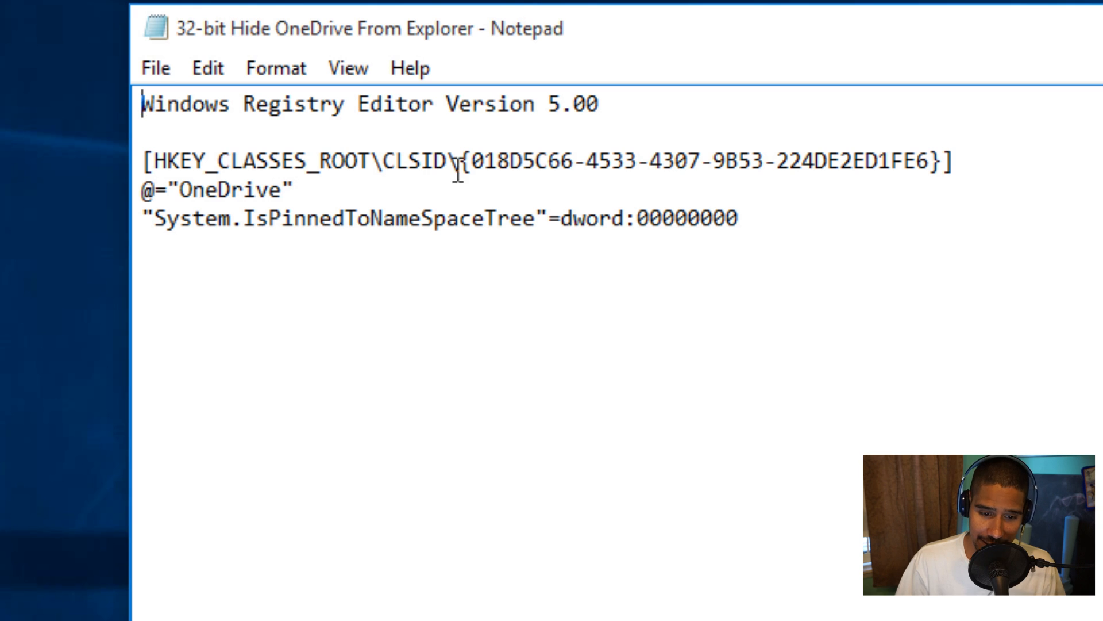
pyautogui.doubleClick(920, 159)
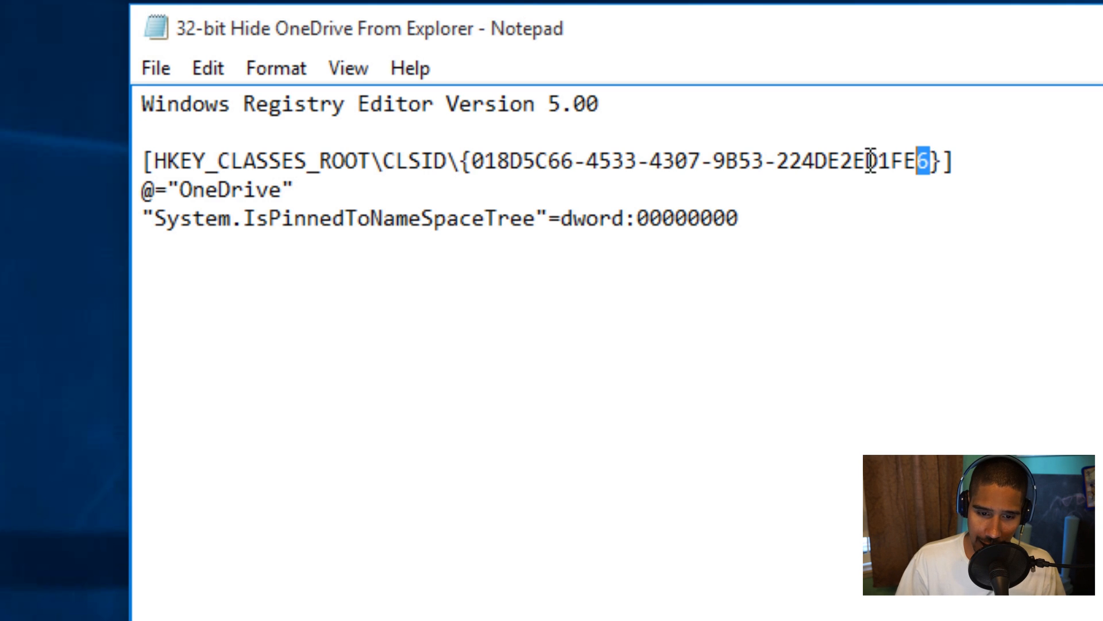
pyautogui.moveTo(913, 161); pyautogui.dragTo(477, 161)
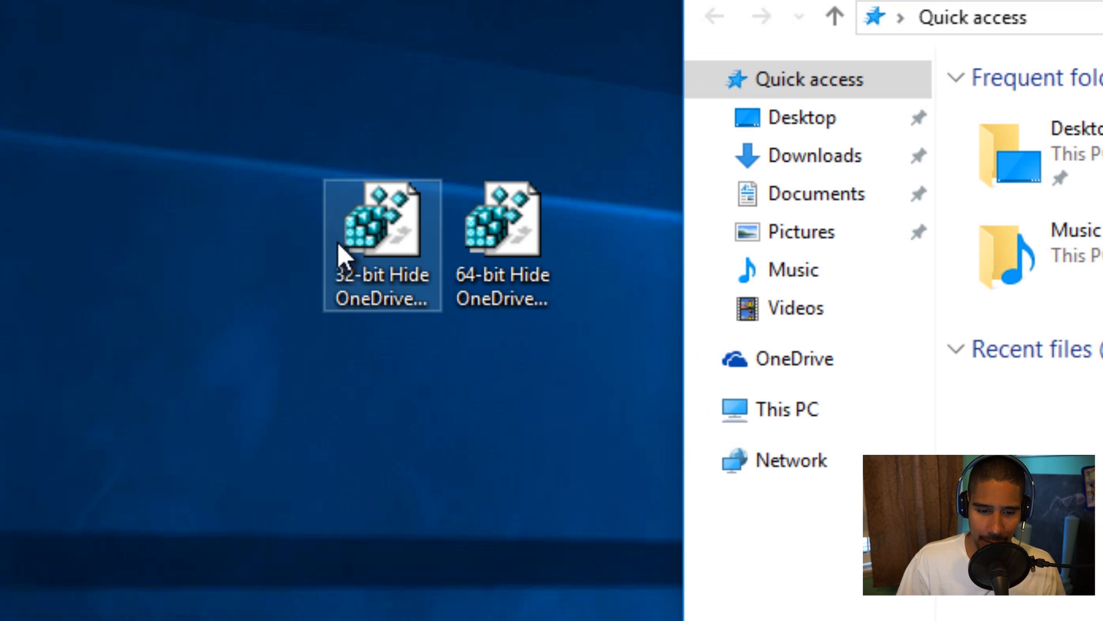
# - Merge the 32-bit Hide OneDrive From Explorer .reg file into the registry, confirming UAC, the warning and the success message
pyautogui.doubleClick(381, 232)
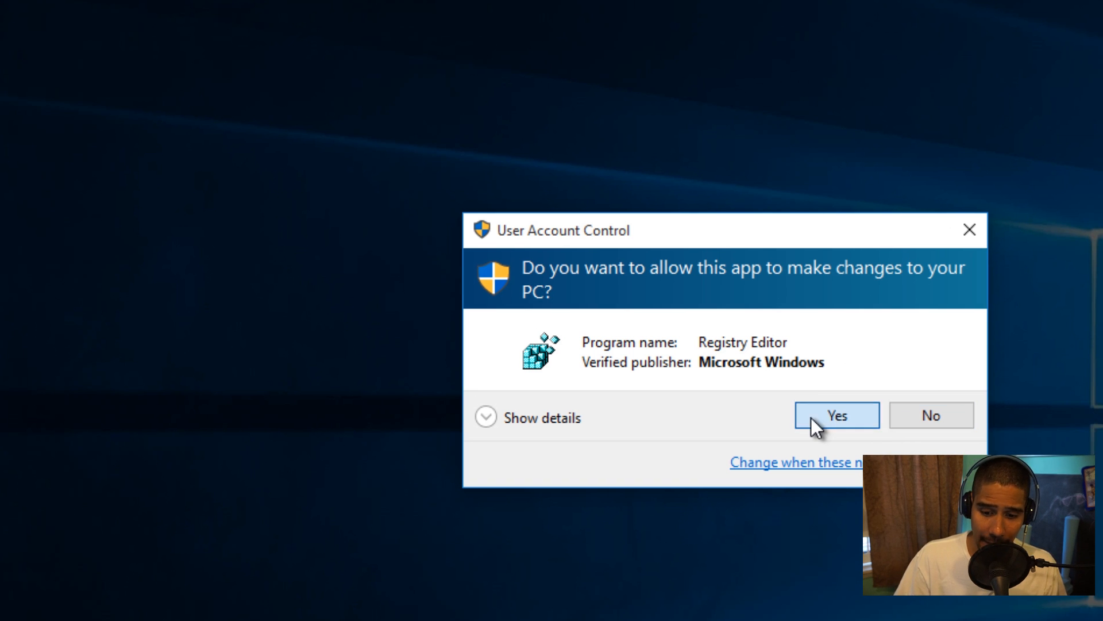
pyautogui.click(836, 415)
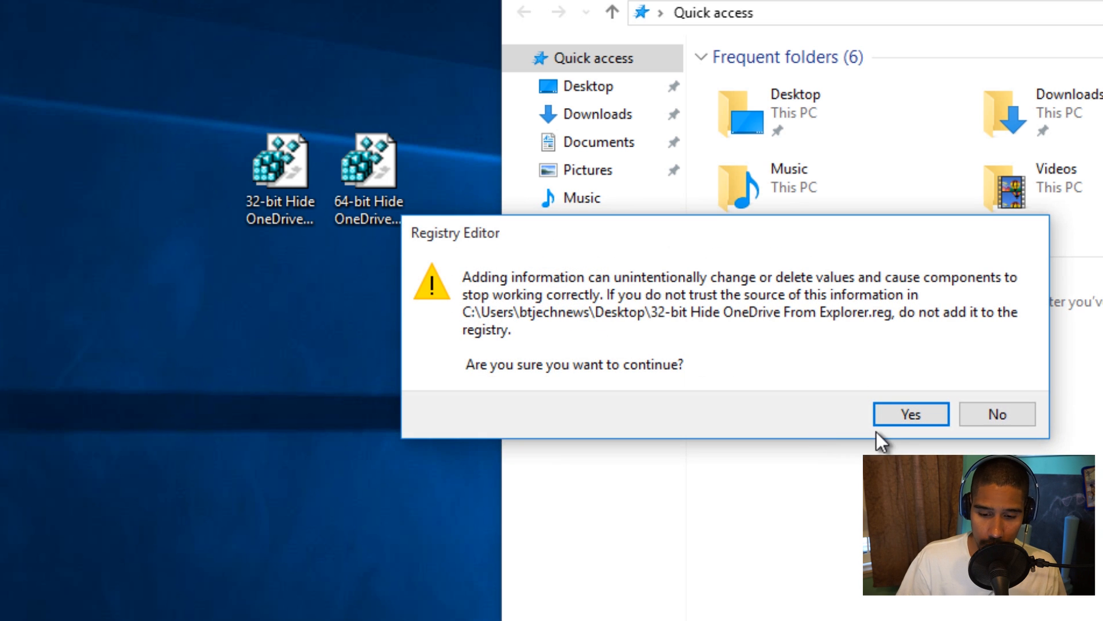
pyautogui.click(911, 414)
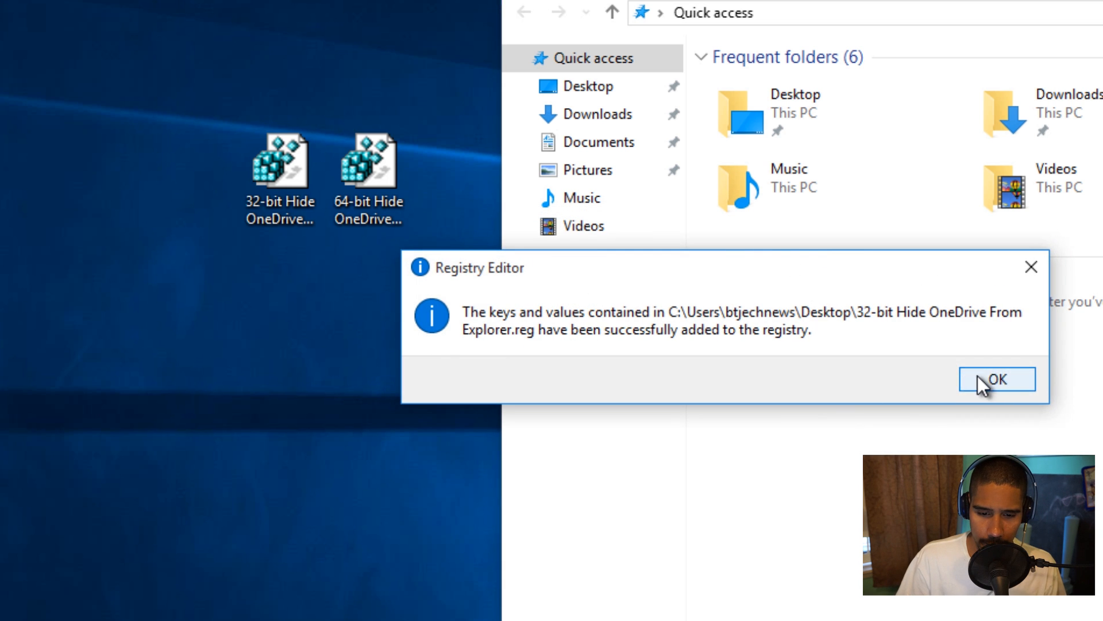
pyautogui.click(997, 378)
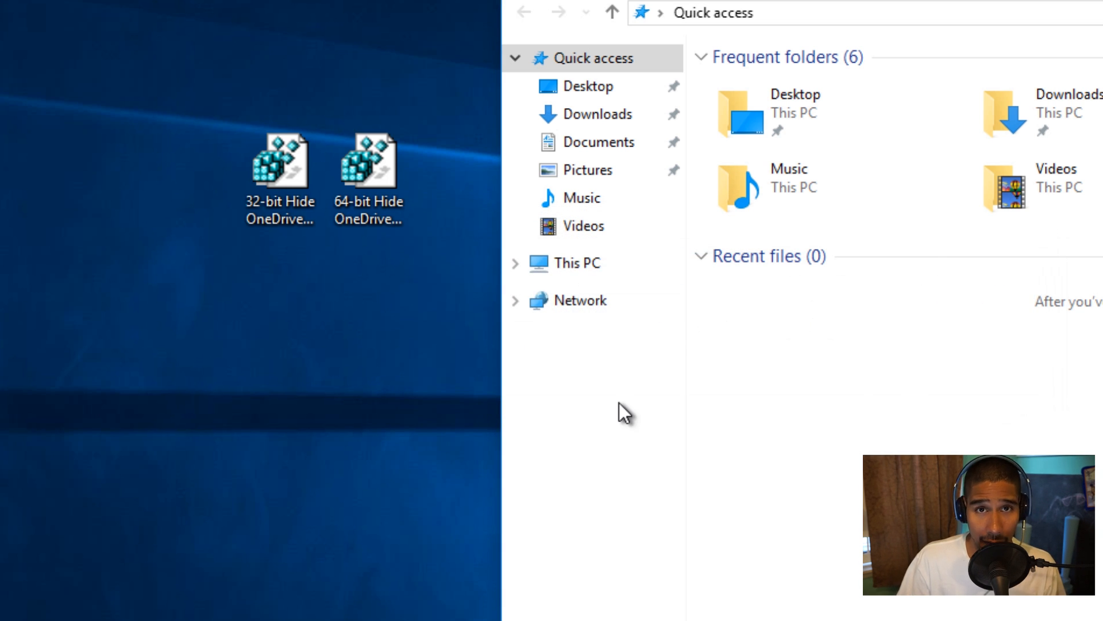
pyautogui.rightClick(279, 162)
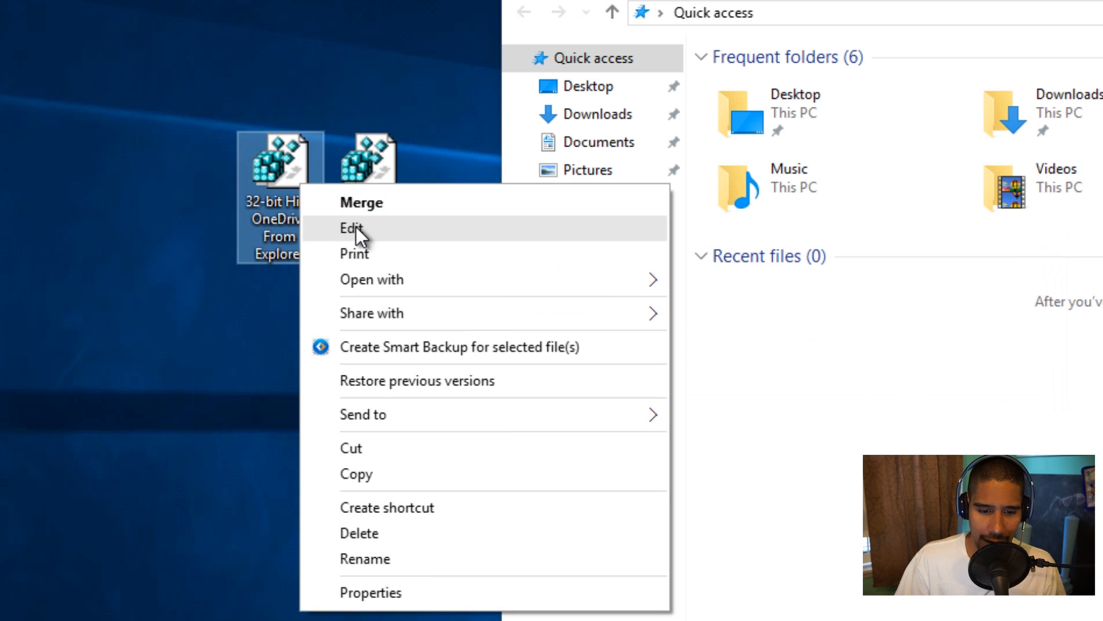
pyautogui.click(351, 228)
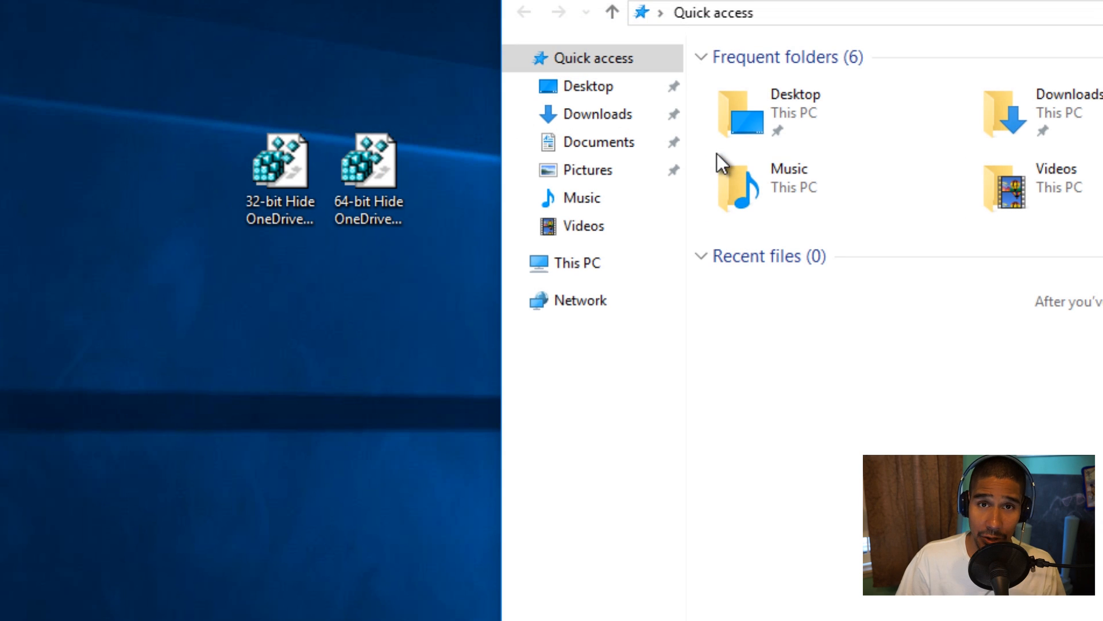
pyautogui.doubleClick(280, 158)
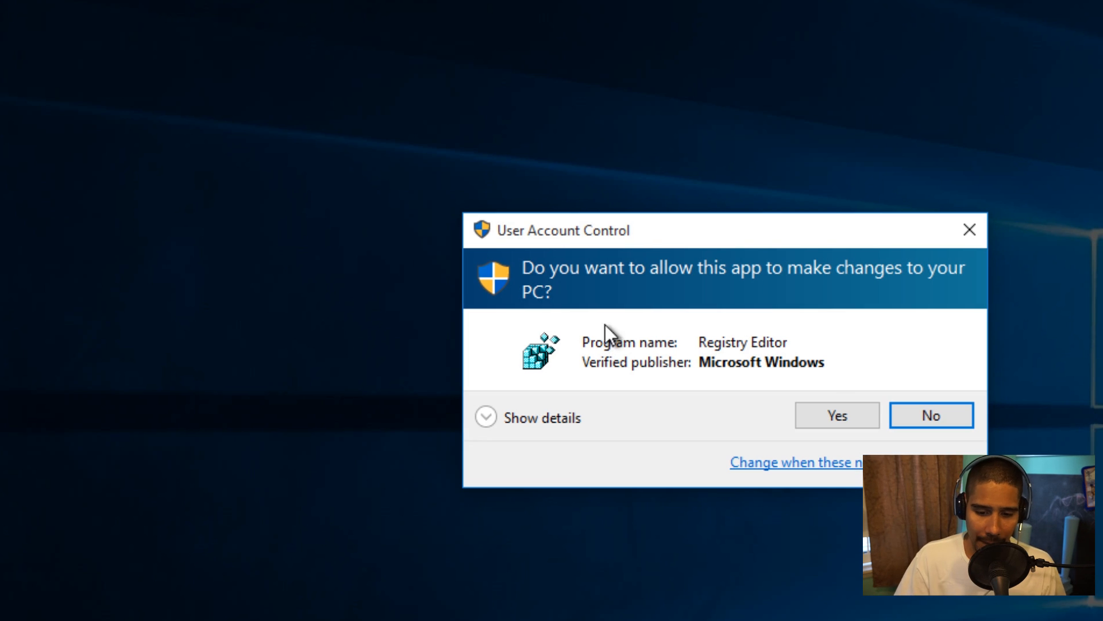
pyautogui.click(835, 415)
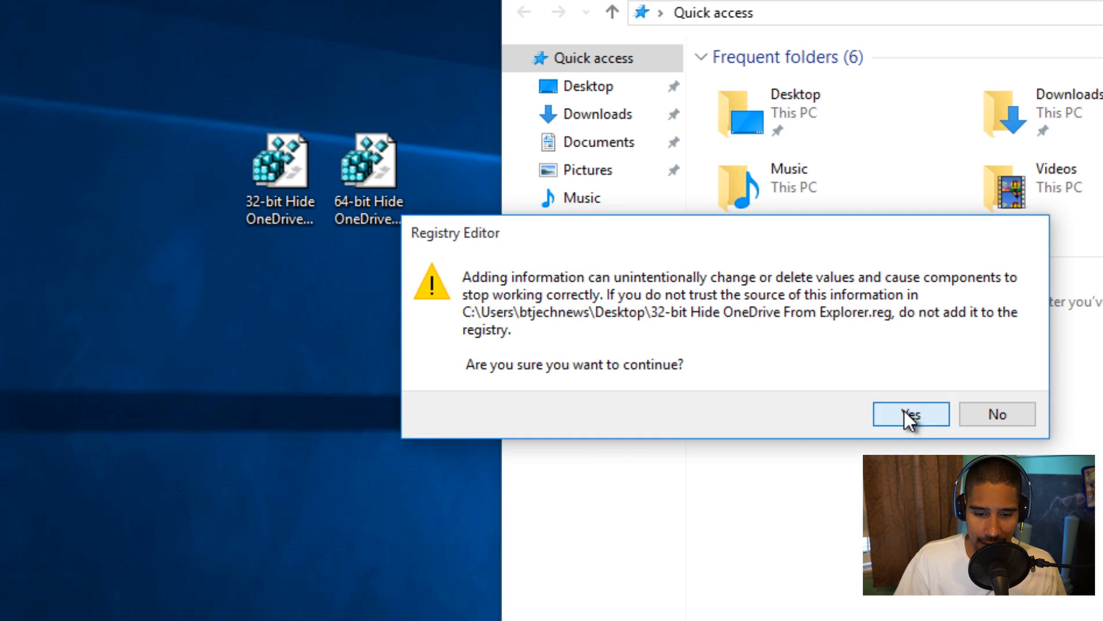
pyautogui.click(910, 413)
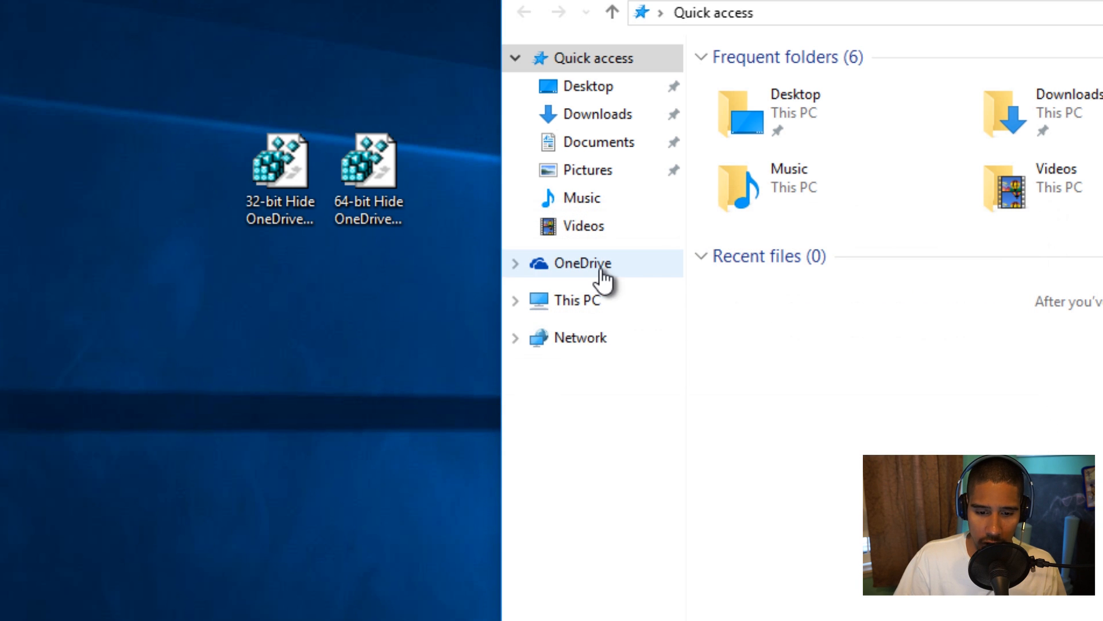
pyautogui.moveTo(211, 104)
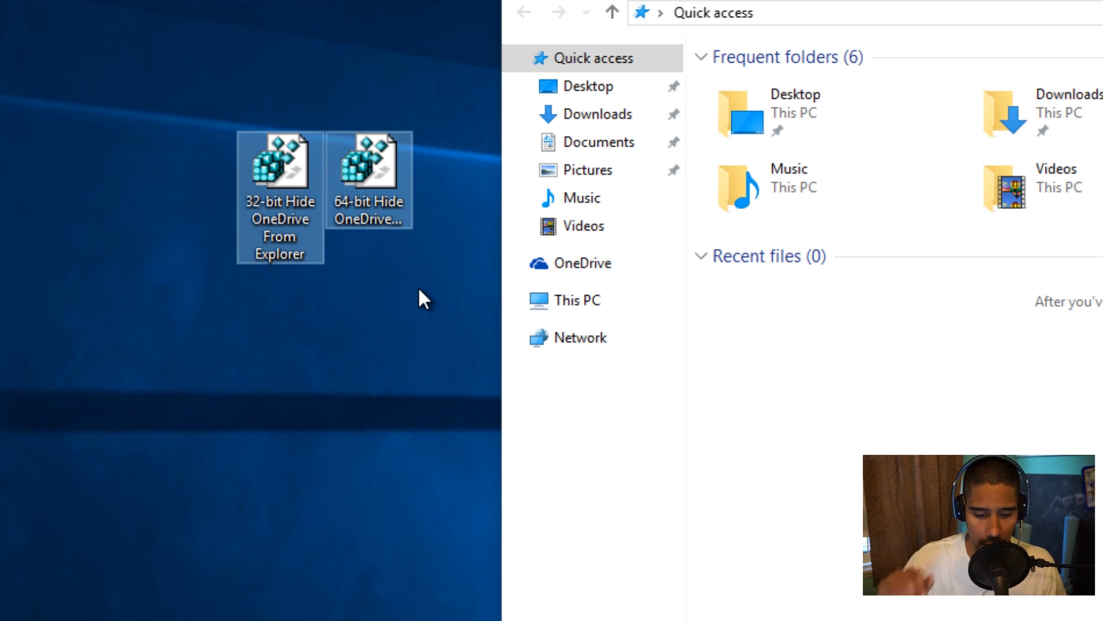
pyautogui.moveTo(388, 333)
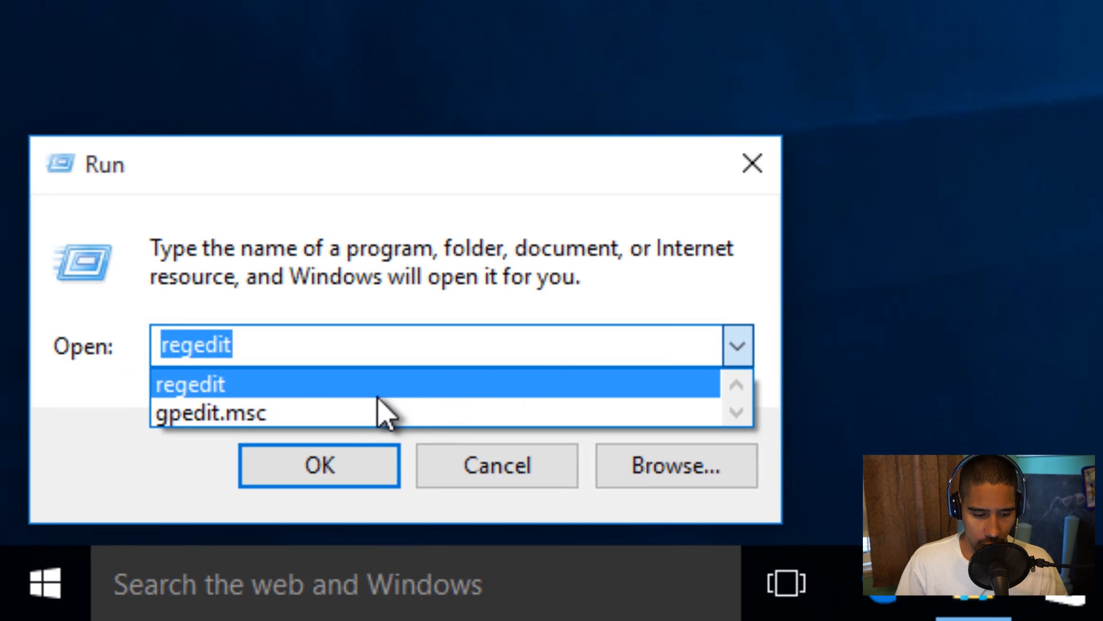
# - Run gpedit.msc from the Run history to launch the Local Group Policy Editor
pyautogui.click(208, 413)
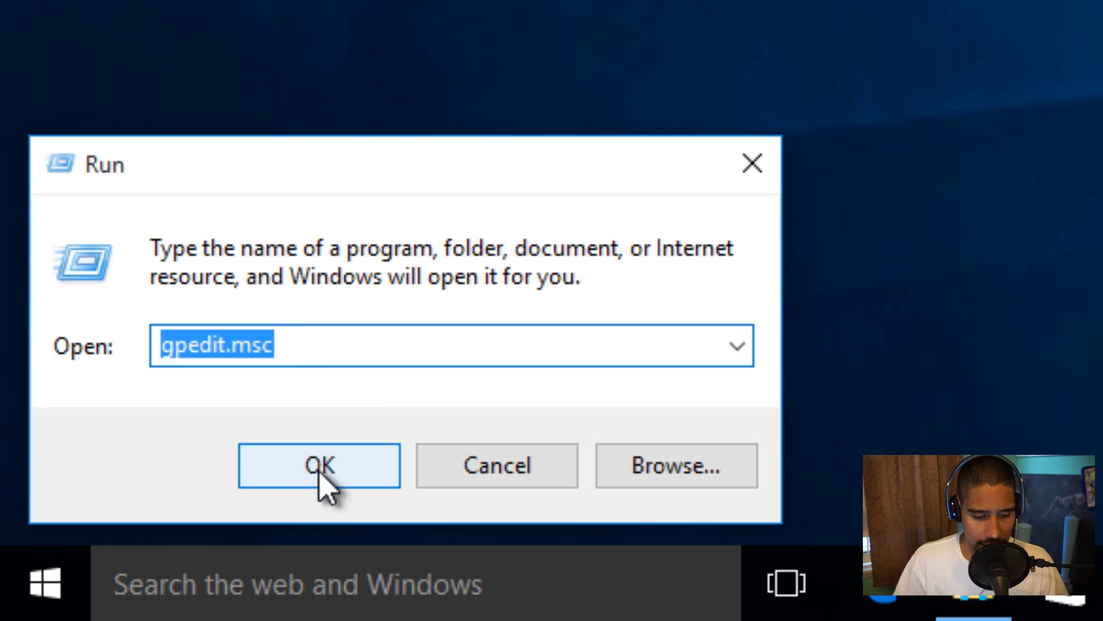
pyautogui.click(318, 465)
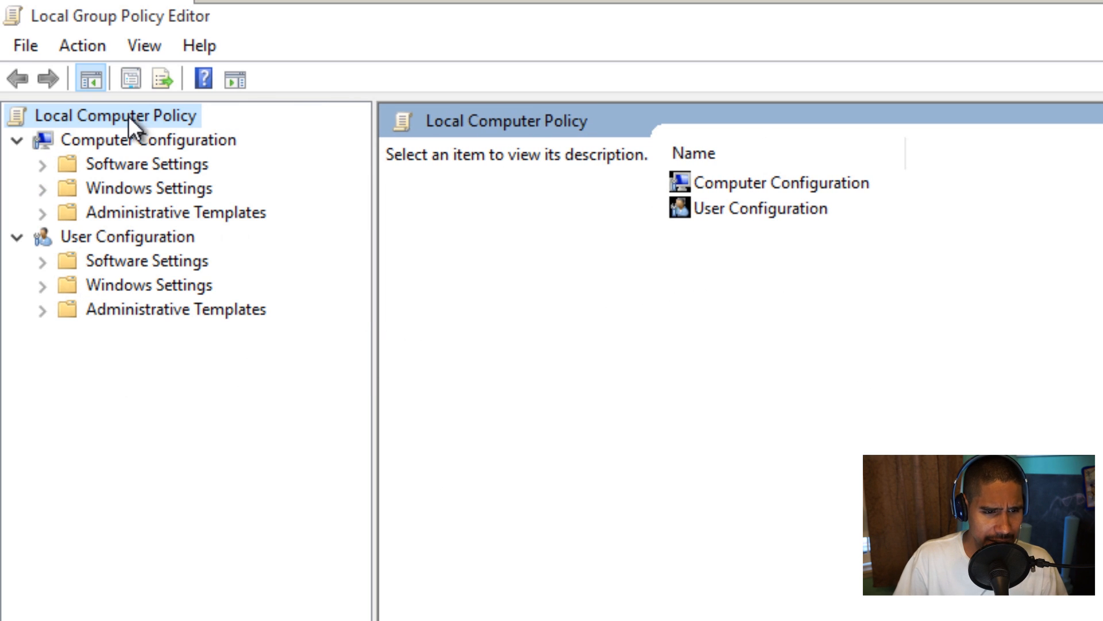
# - Navigate Administrative Templates to the OneDrive component and open 'Prevent the usage of OneDrive for file storage'
pyautogui.click(149, 141)
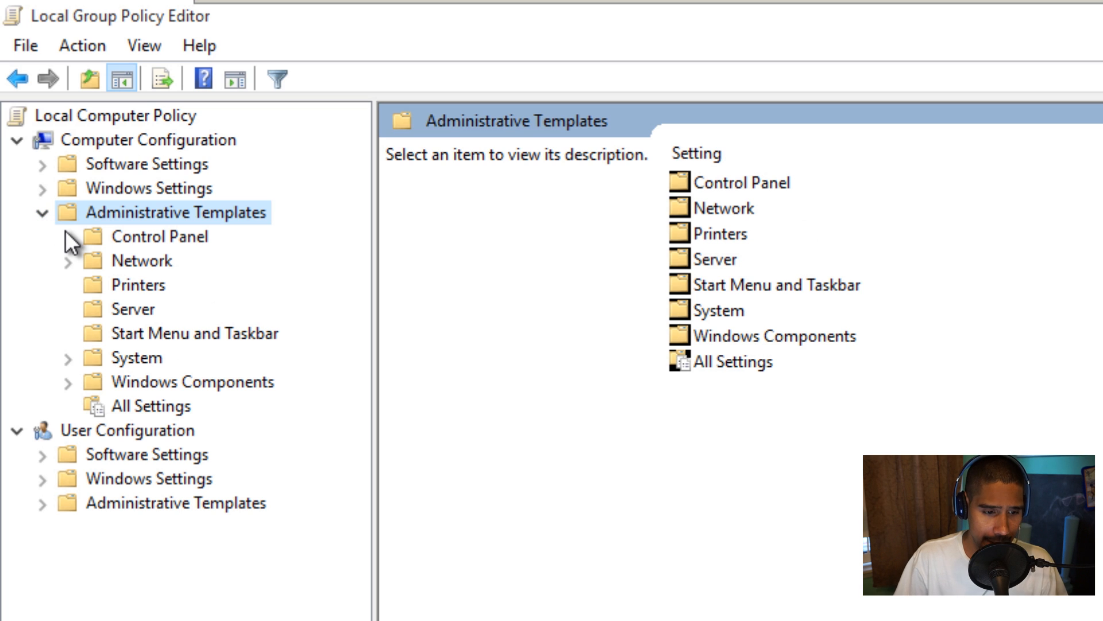
pyautogui.scroll(-3)
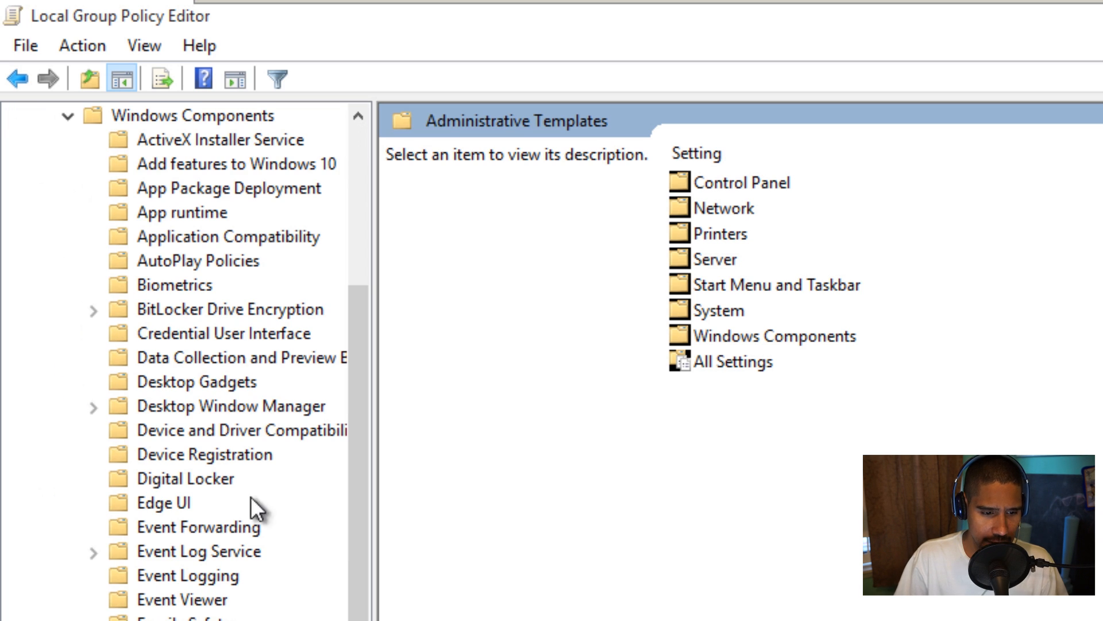
pyautogui.moveTo(377, 535)
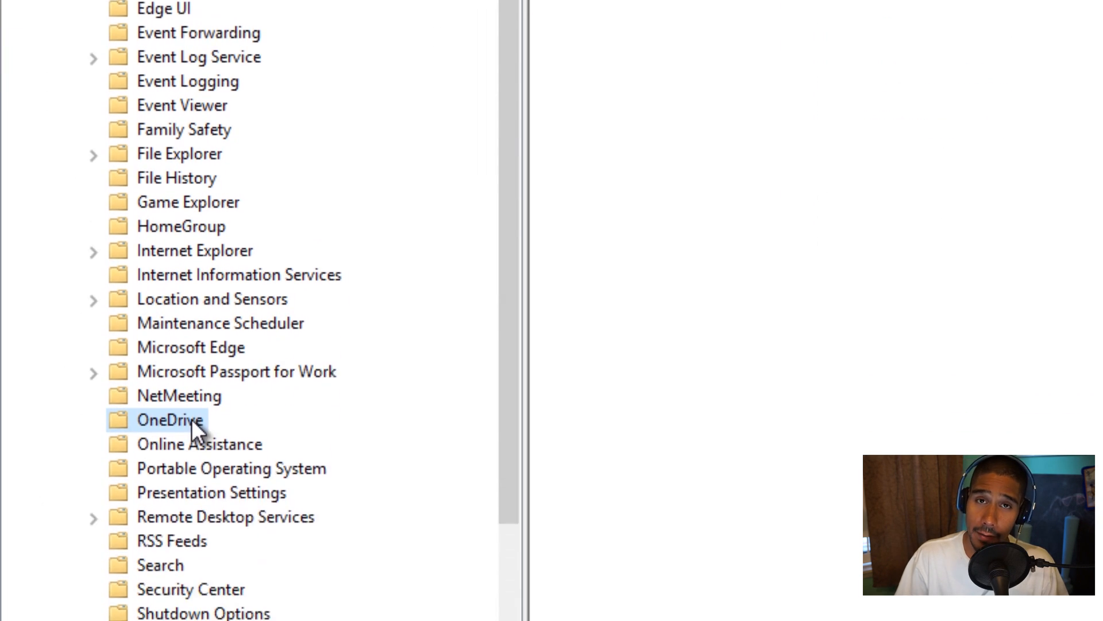
pyautogui.click(169, 420)
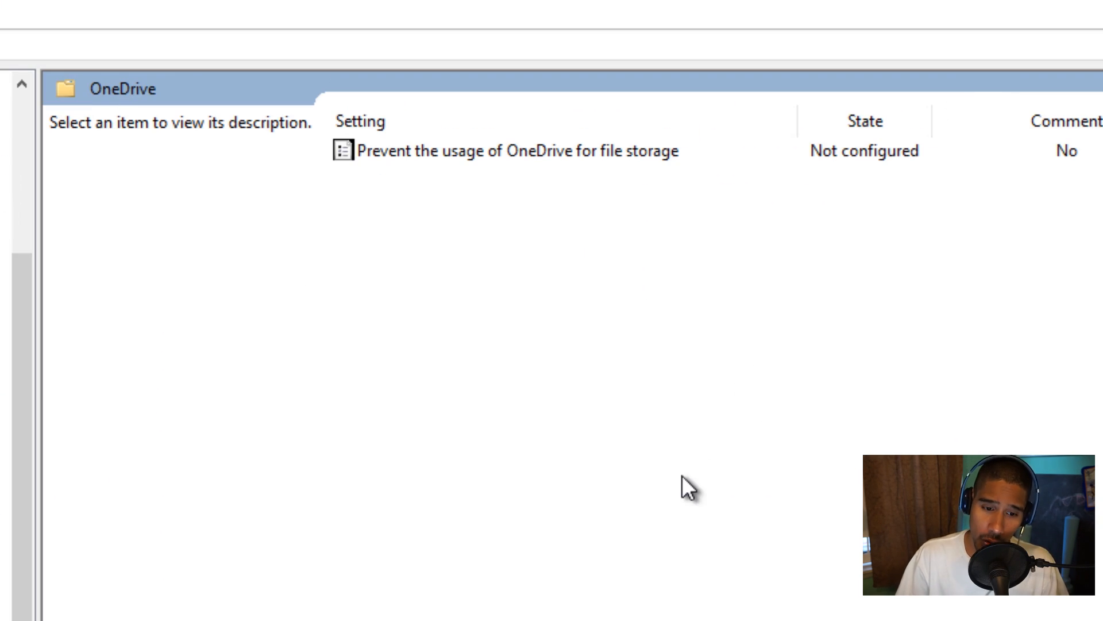
pyautogui.moveTo(514, 172)
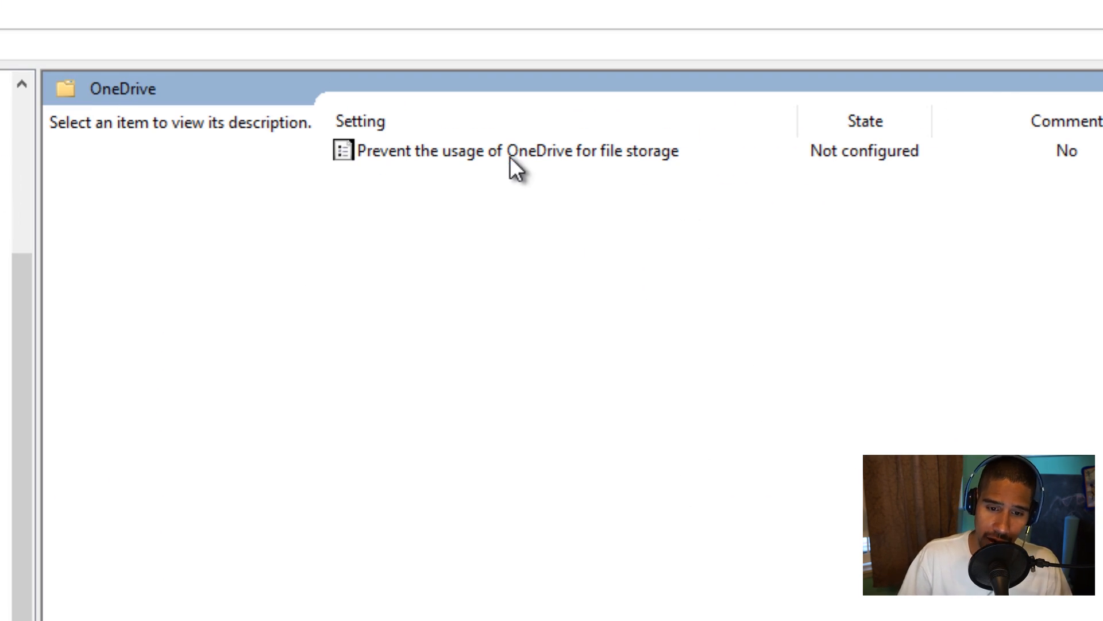
pyautogui.click(507, 151)
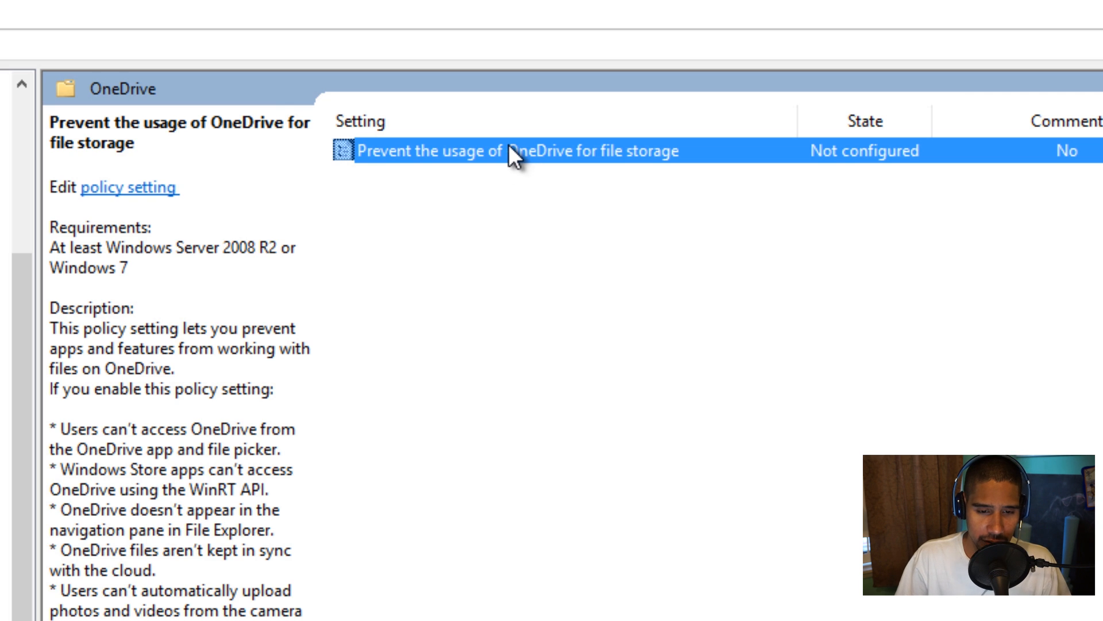
pyautogui.doubleClick(500, 151)
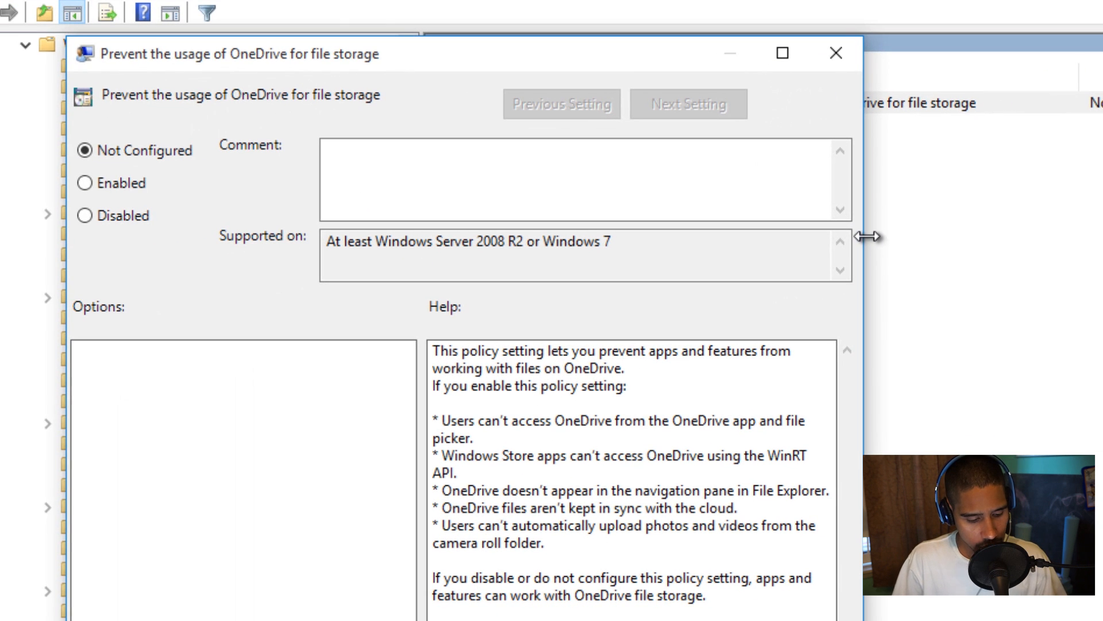
pyautogui.moveTo(136, 250)
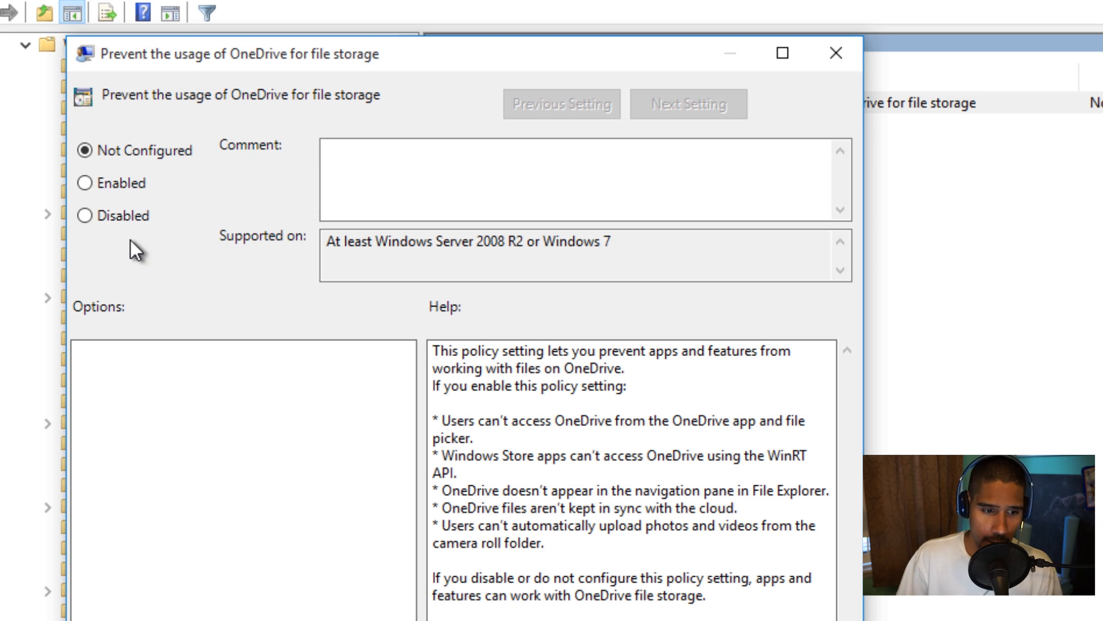
# - Set the 'Prevent the usage of OneDrive for file storage' policy to Enabled
pyautogui.click(85, 182)
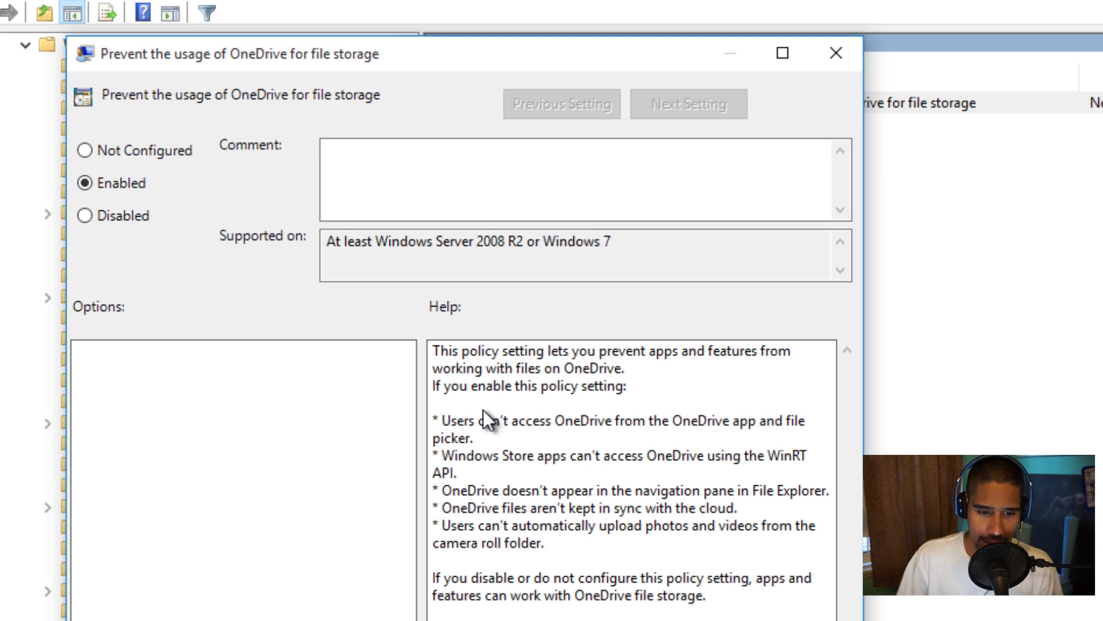
pyautogui.moveTo(534, 386)
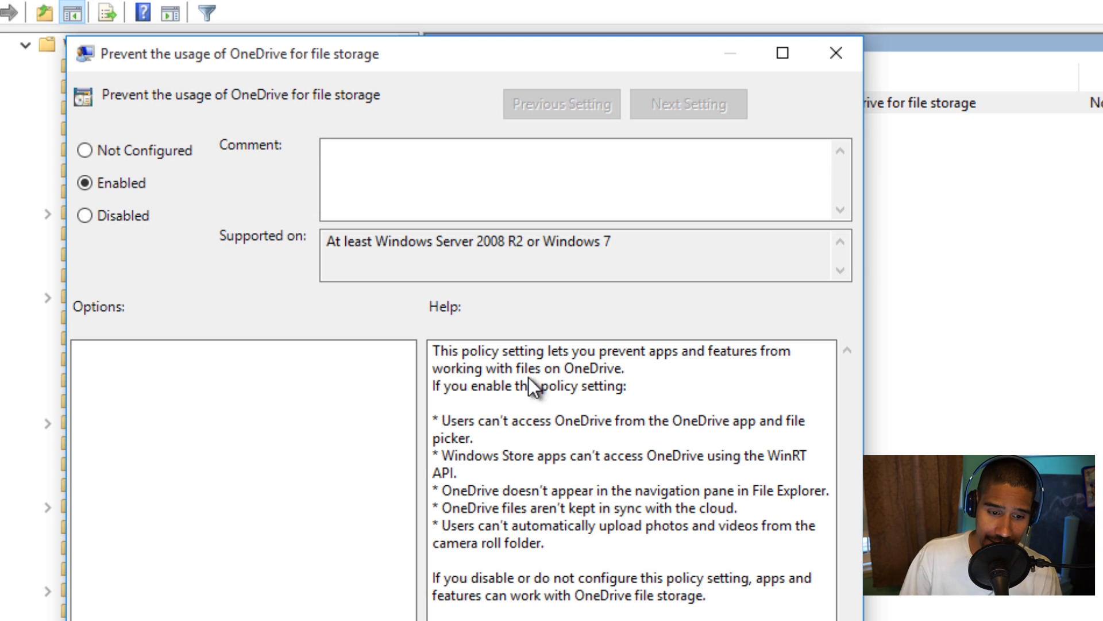
pyautogui.moveTo(802, 369)
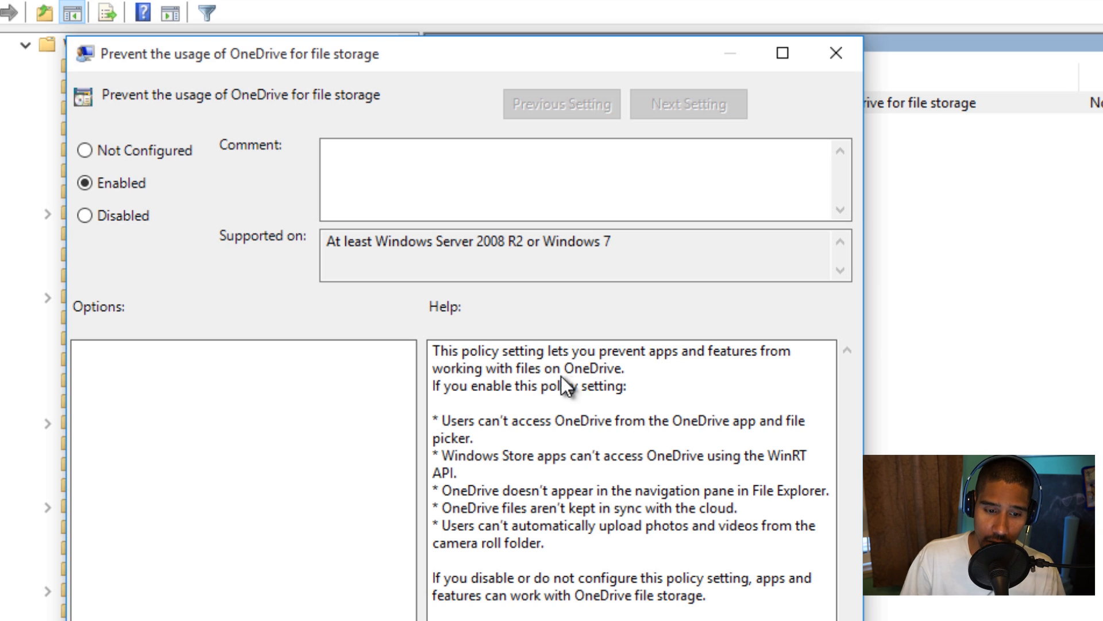
pyautogui.moveTo(507, 415)
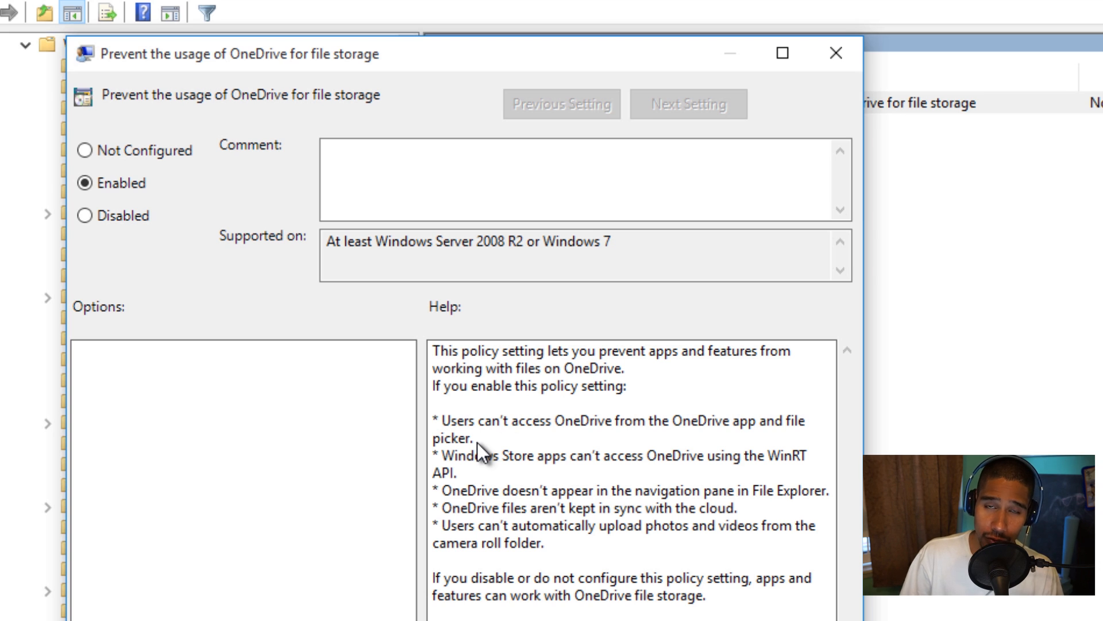
pyautogui.moveTo(484, 451)
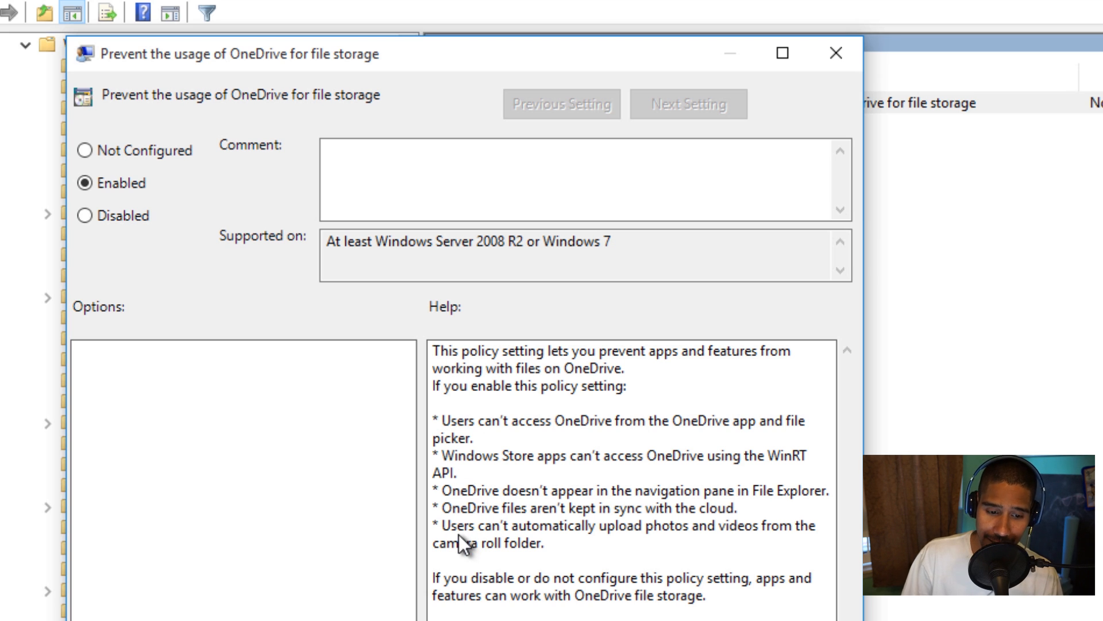
pyautogui.moveTo(668, 518)
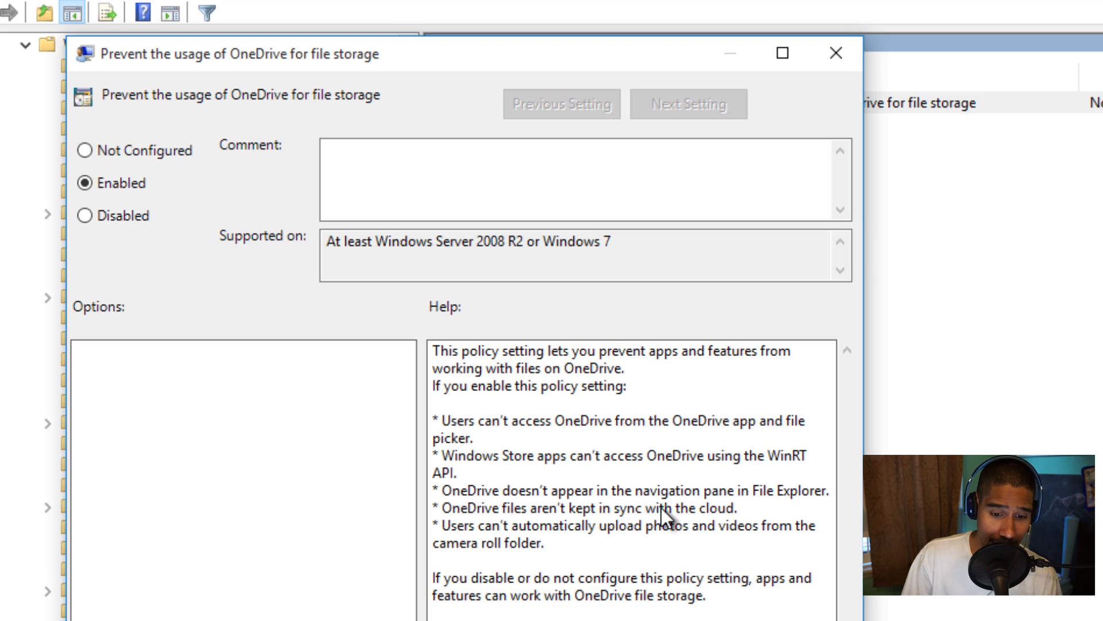
pyautogui.moveTo(412, 571)
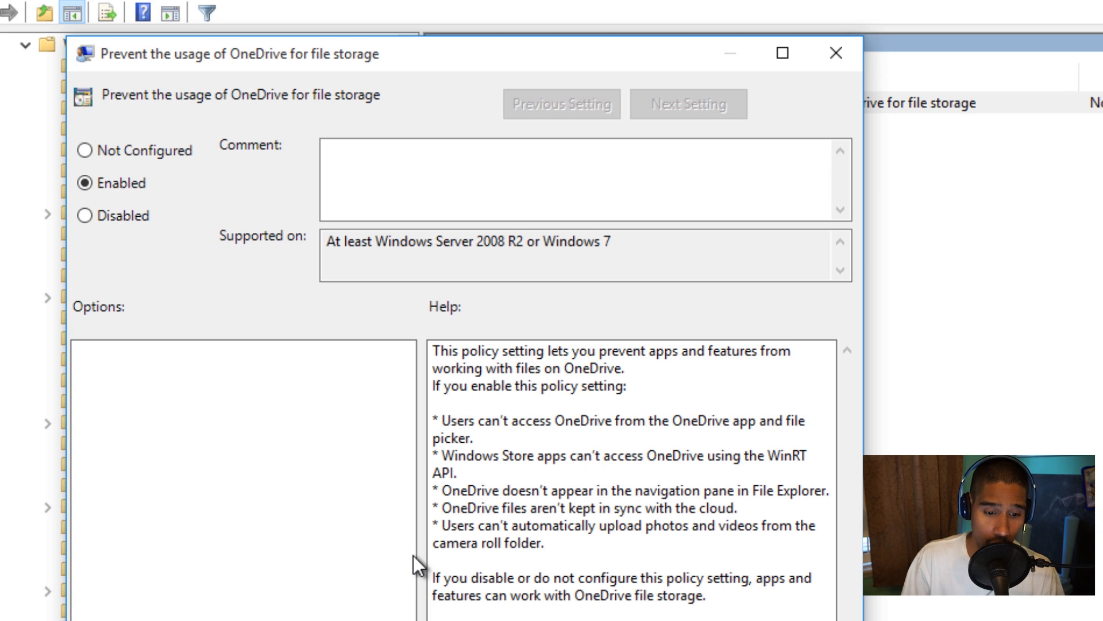
pyautogui.moveTo(385, 360)
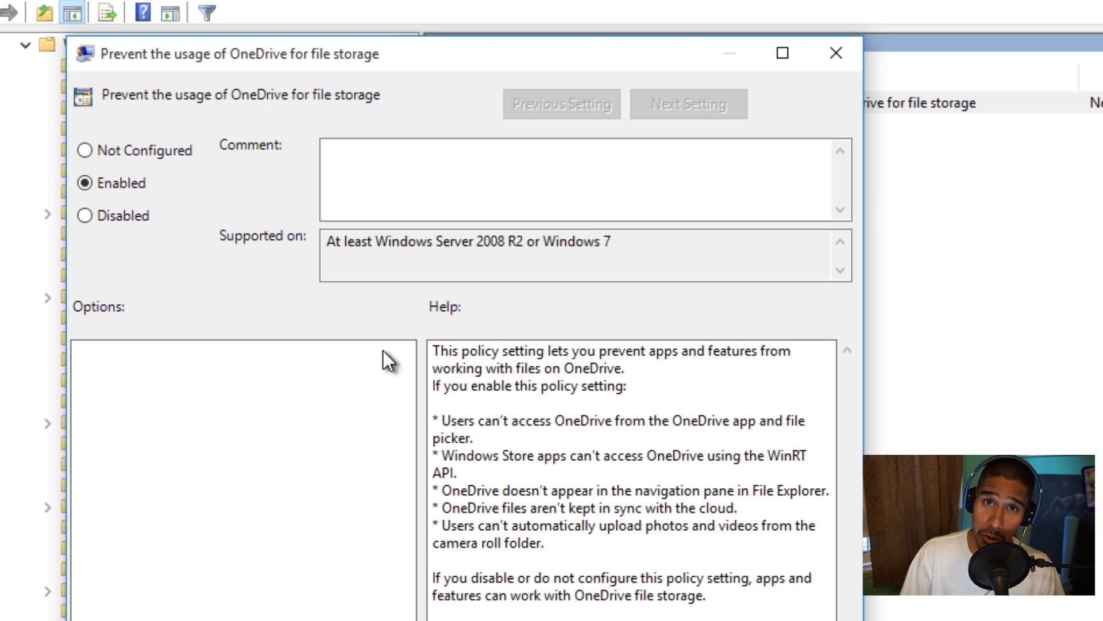